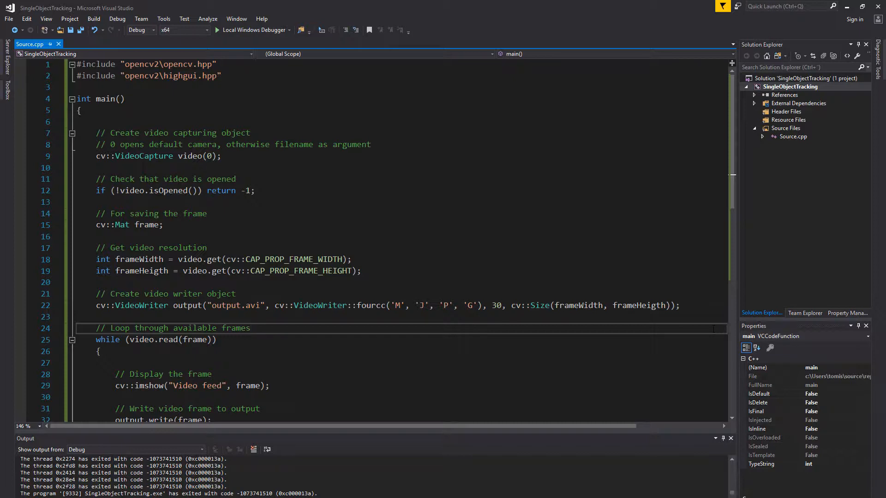
Place the caret at the end of the highgui include line to open a new blank line
left_click(250, 329)
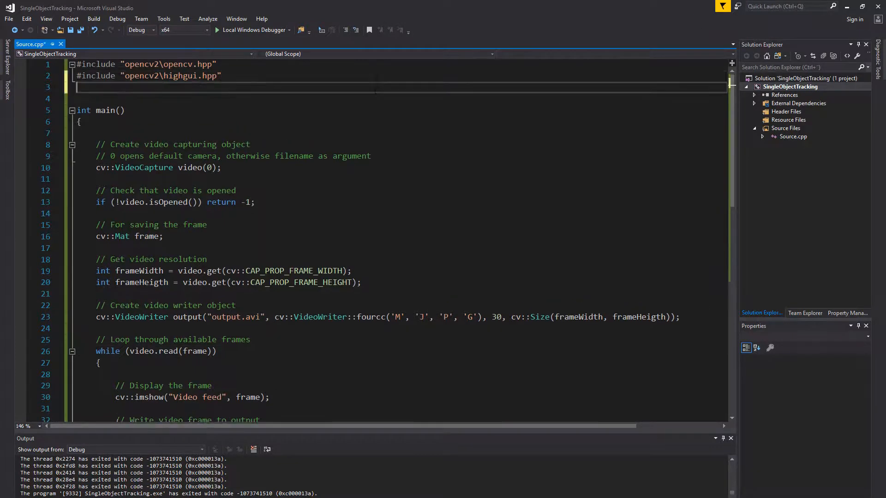
Add #include "opencv2\tracking.hpp" on line 3 and move down to the frame loop
type("#include \"open")
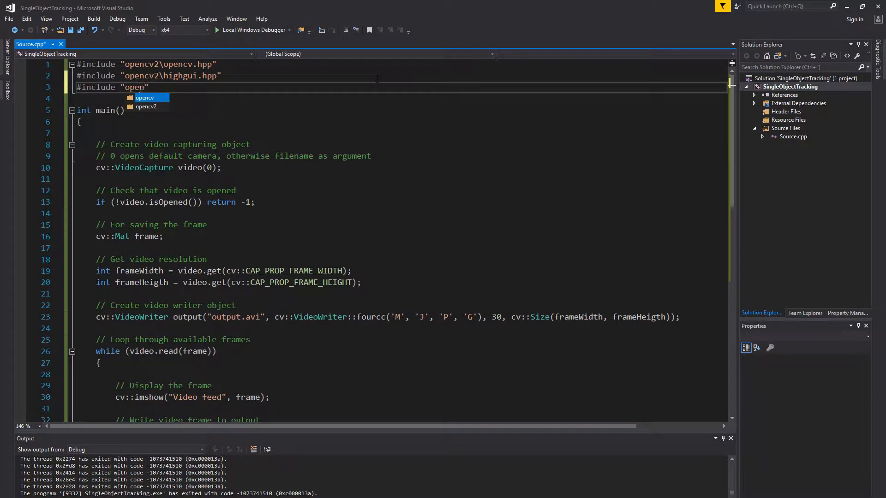
type("cv2\\tracking.hpp\"")
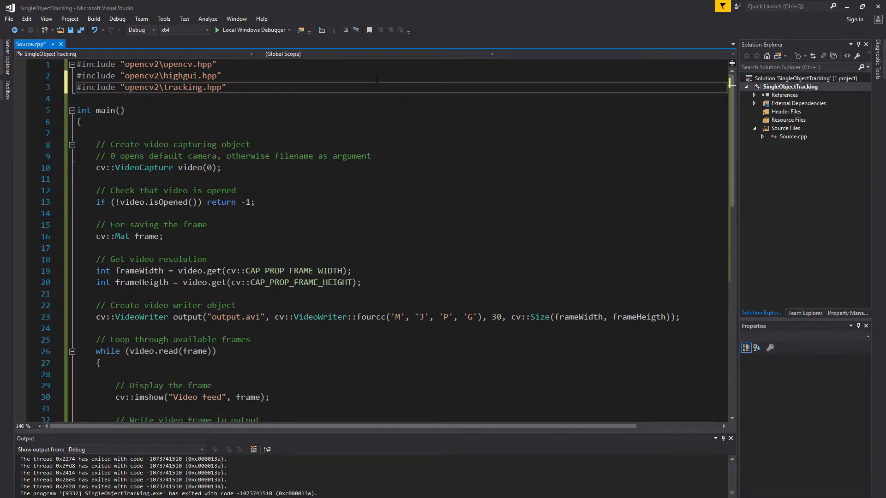
scroll("down", 3)
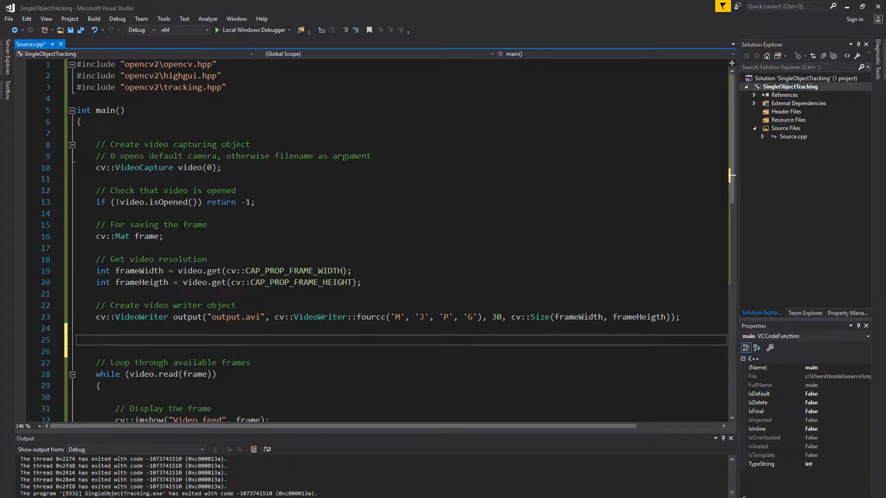
Declare cv::Ptr<cv::Tracker> tracker = cv::TrackerKCF::create(); on line 25
type("cv::")
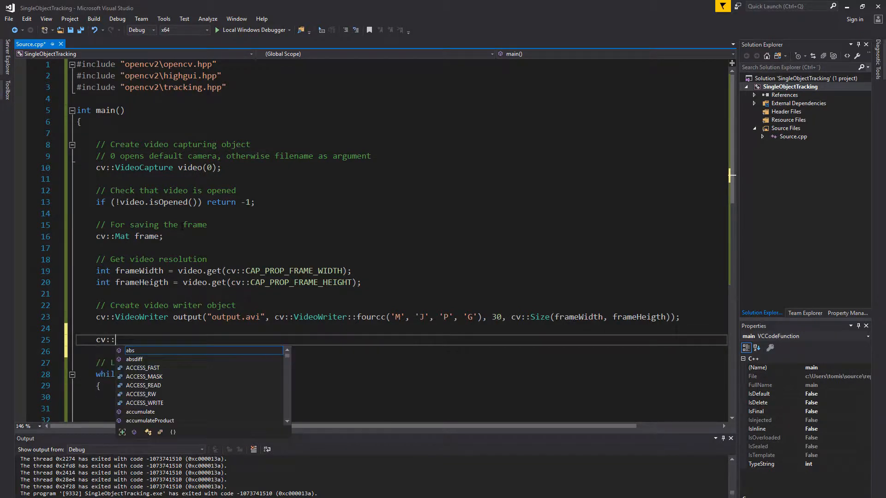
type("Ptr")
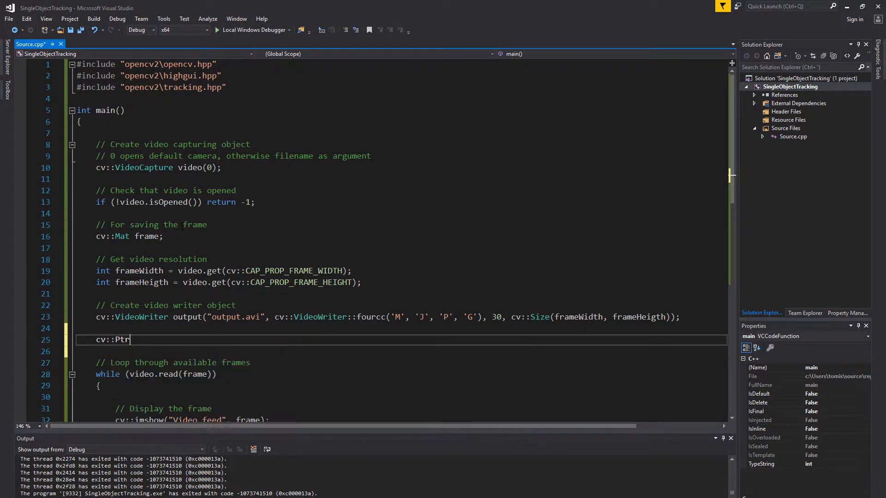
type("<c")
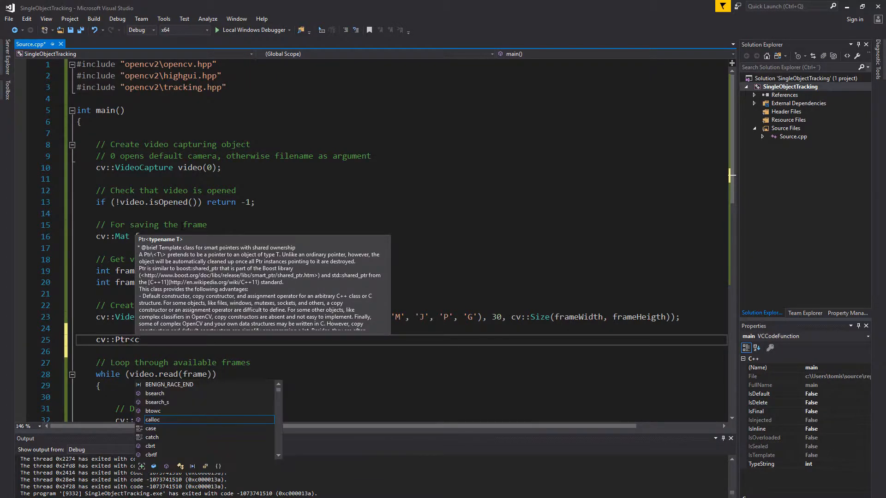
type("v::Tracker>")
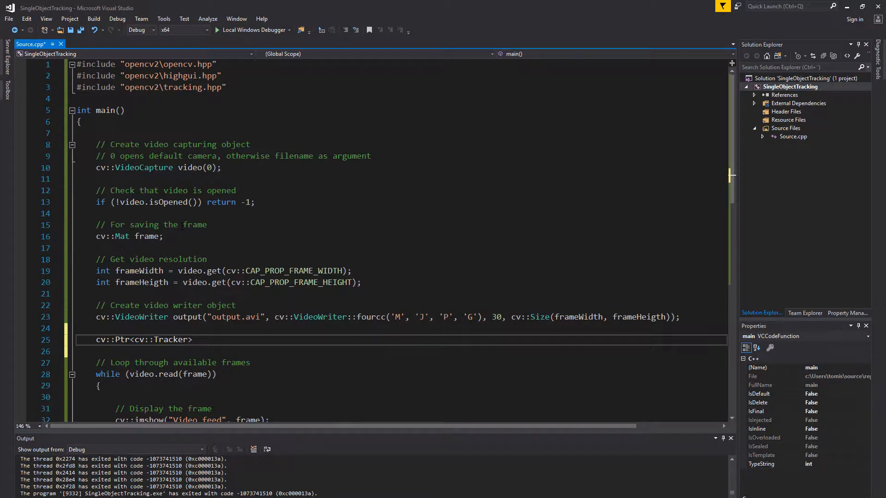
type("tracker = cv::")
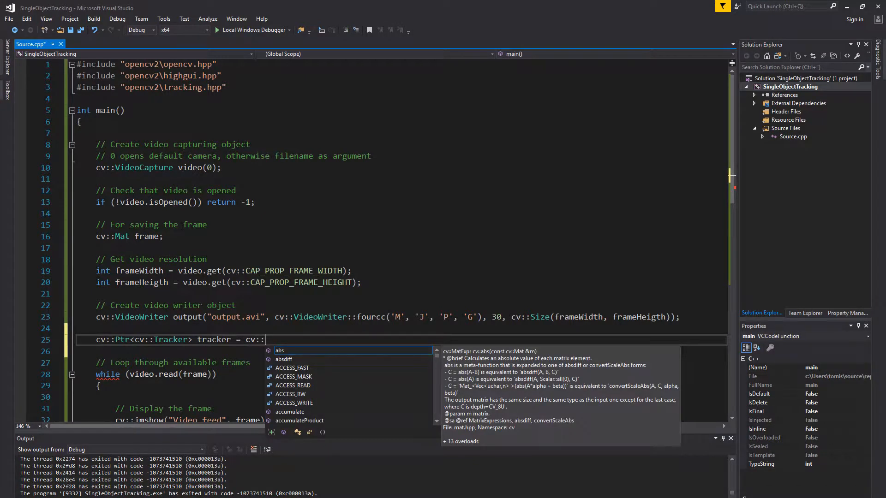
type("TrackerKC")
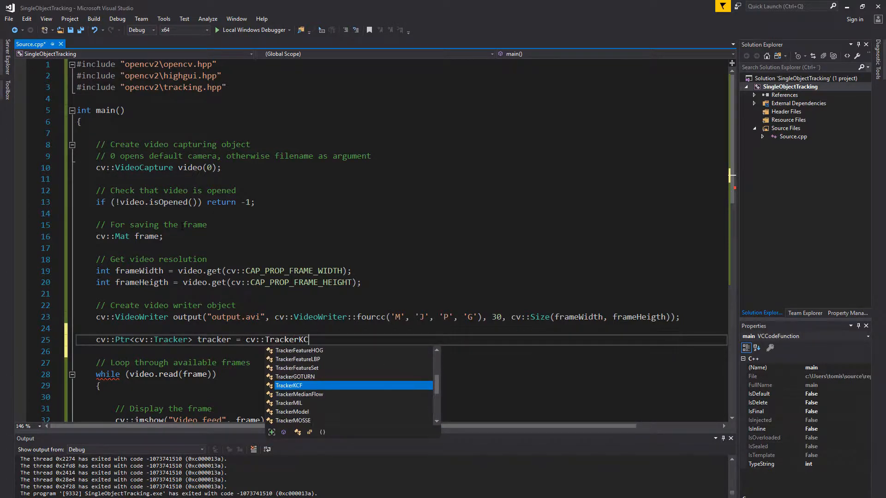
type("F::c")
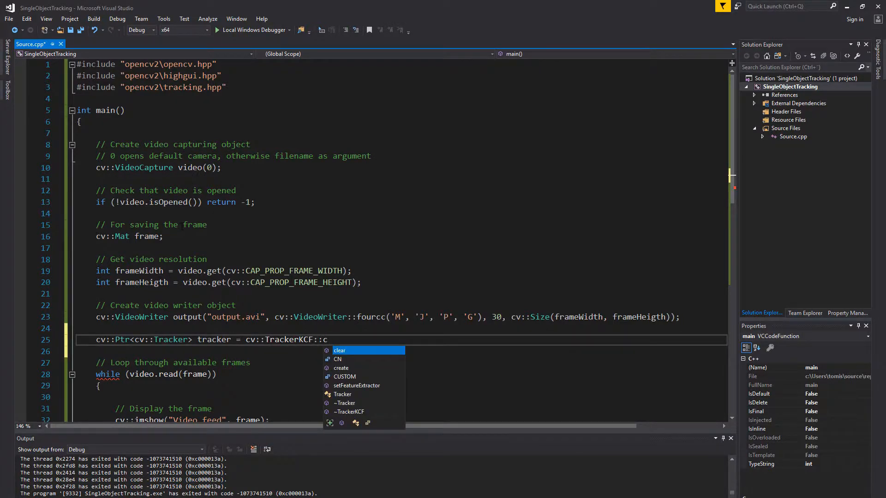
type("reate();")
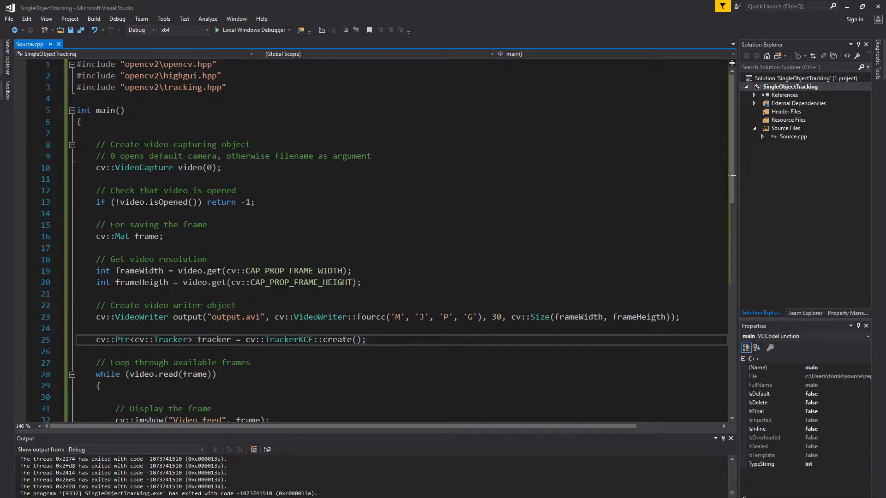
double_click(289, 340)
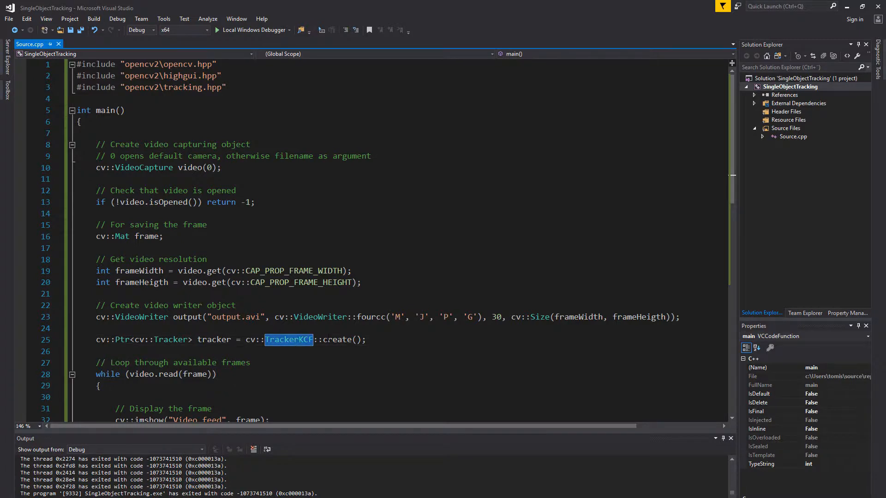
left_click(373, 340)
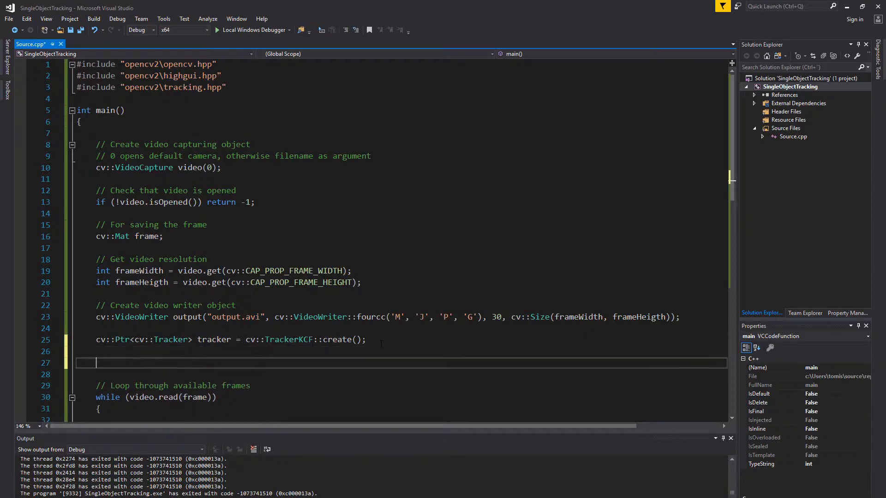
Read the first frame with video.read(frame); before the loop
type("video.")
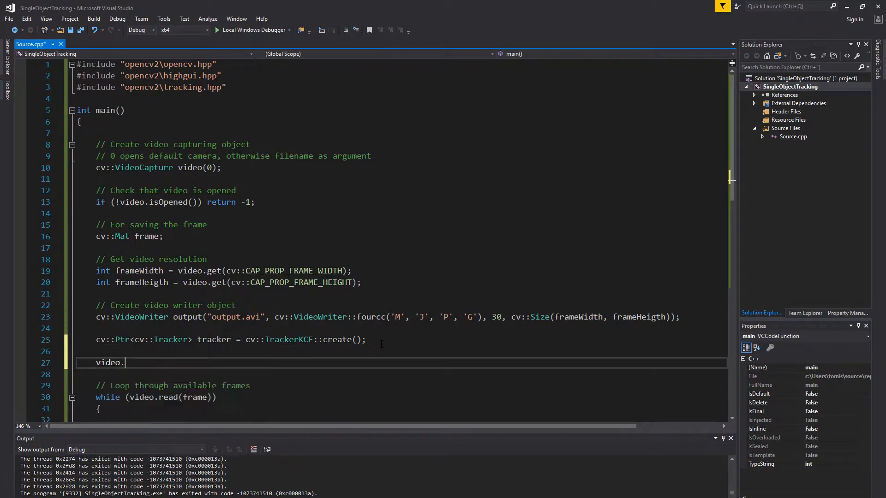
type("read")
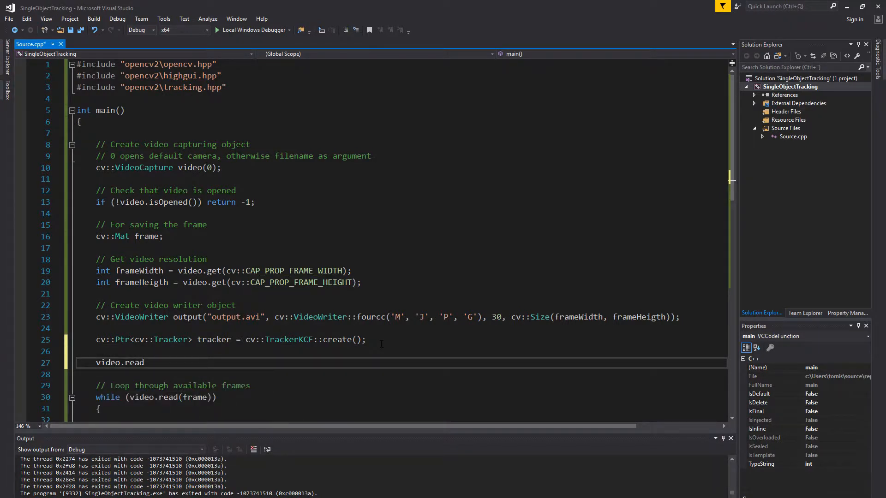
type("(frame)")
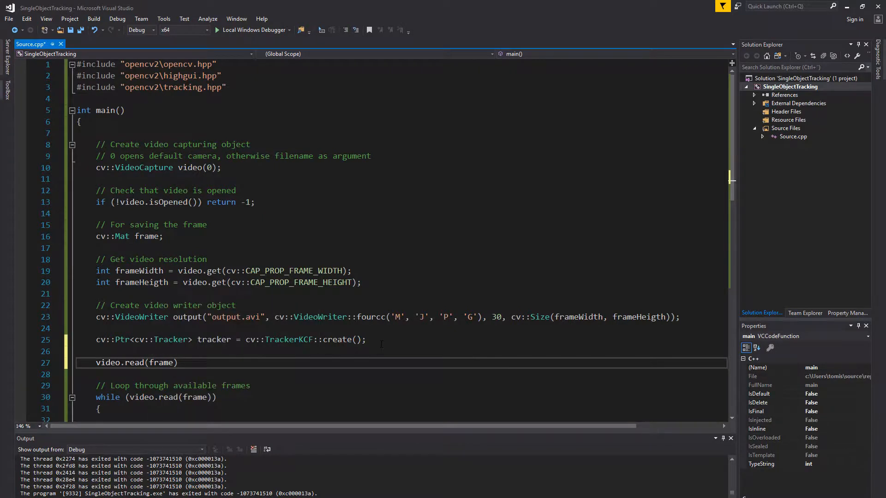
type(";")
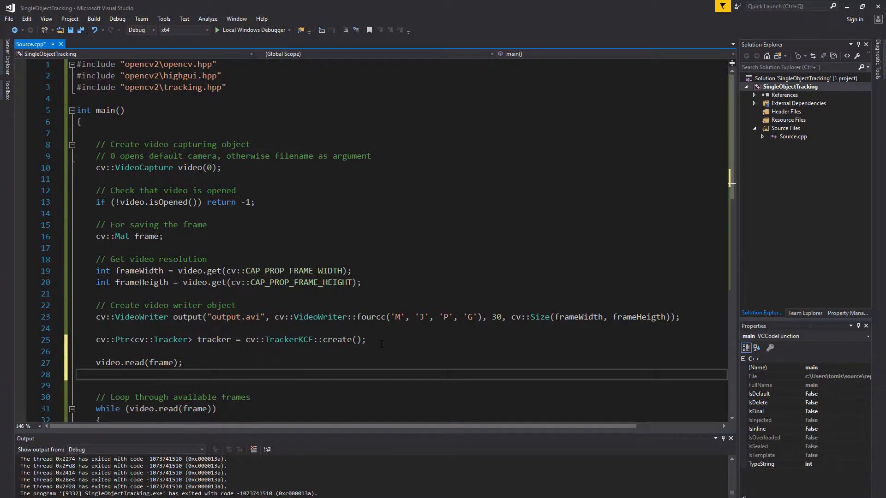
Store the user-selected target as cv::Rect2d trackingBox = cv::selectROI(frame, false); and begin the tracker-> call
type("c::Re")
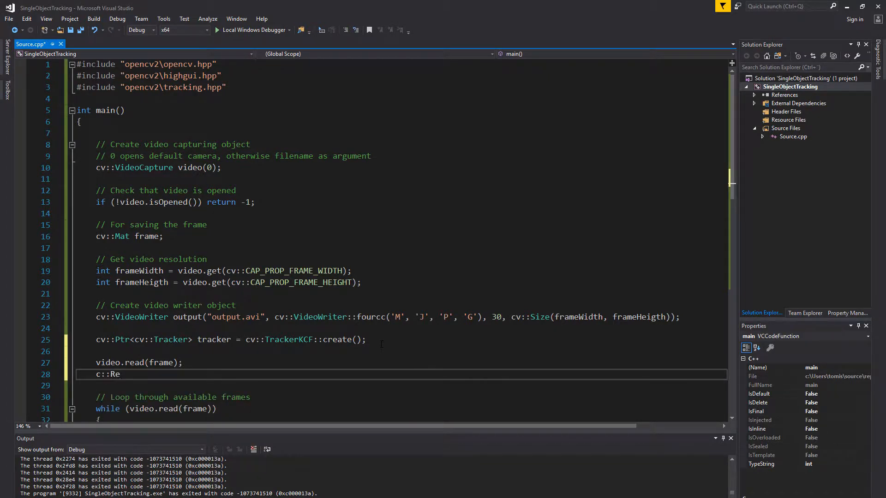
type("c")
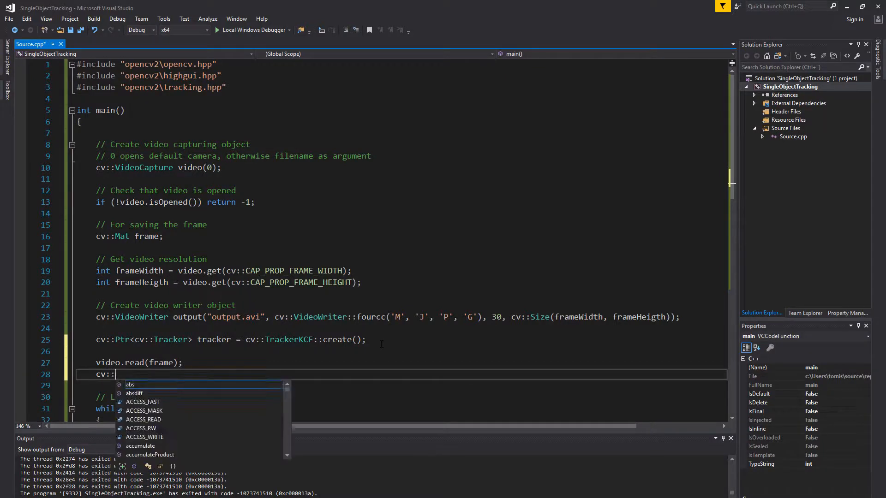
type("Rect2d")
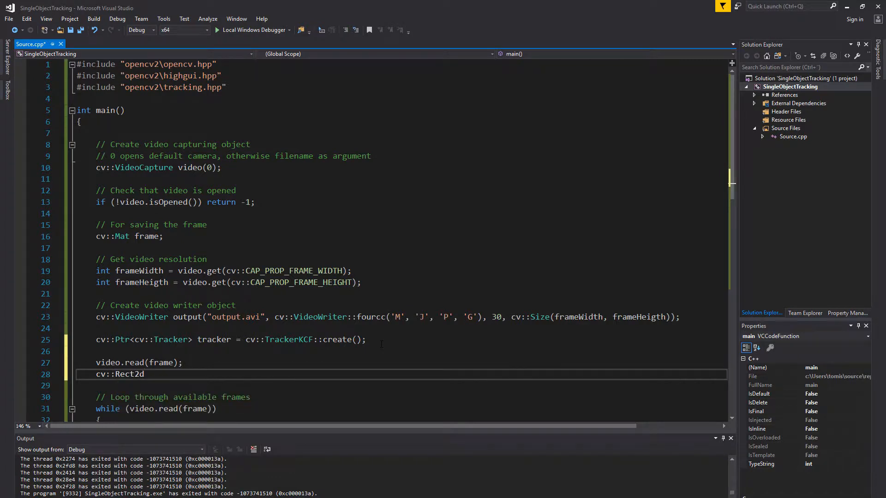
type("trackingBox")
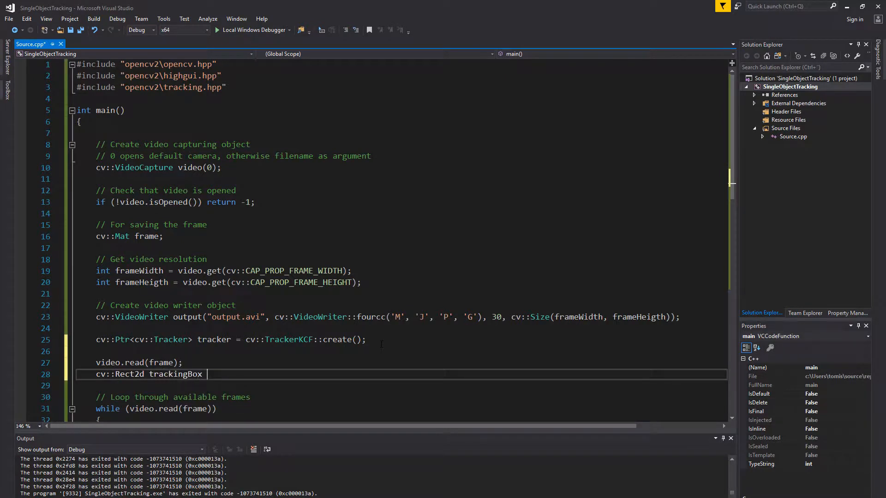
type("=")
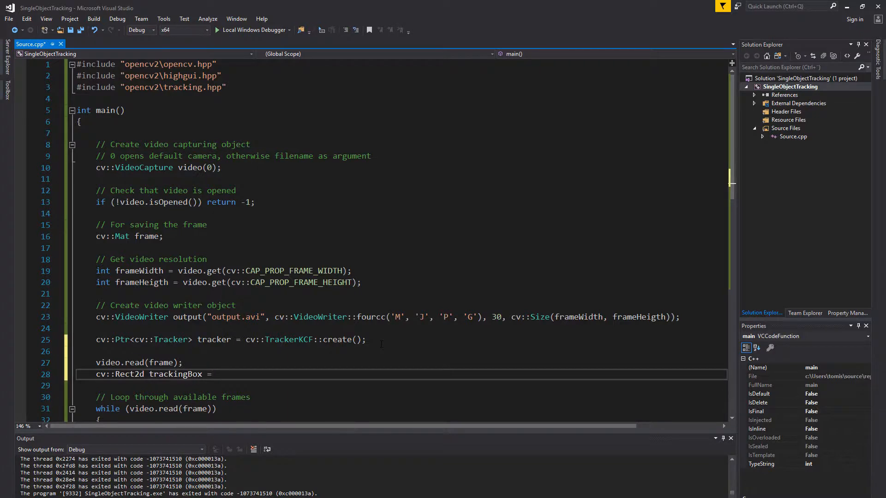
type("cv::selectROI")
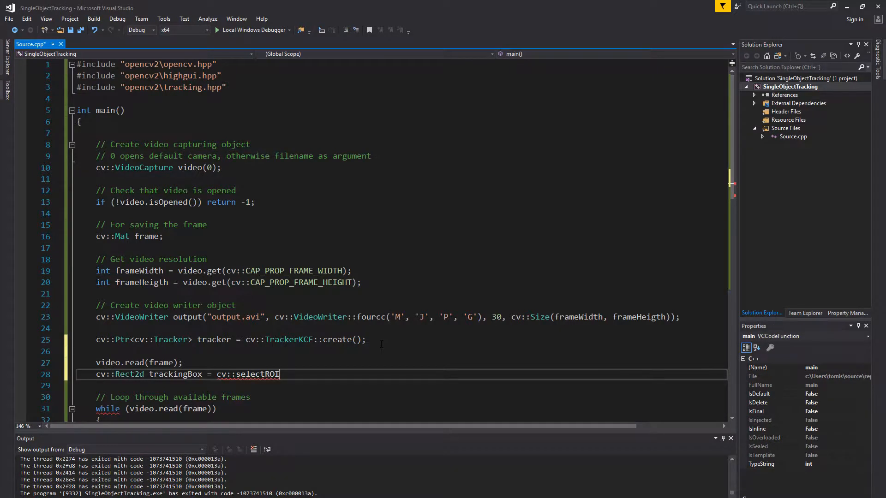
type("(")
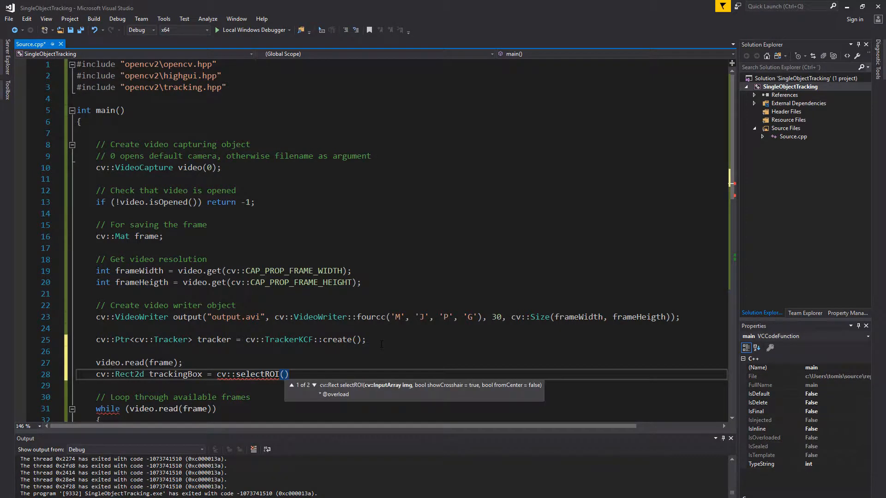
type("frame")
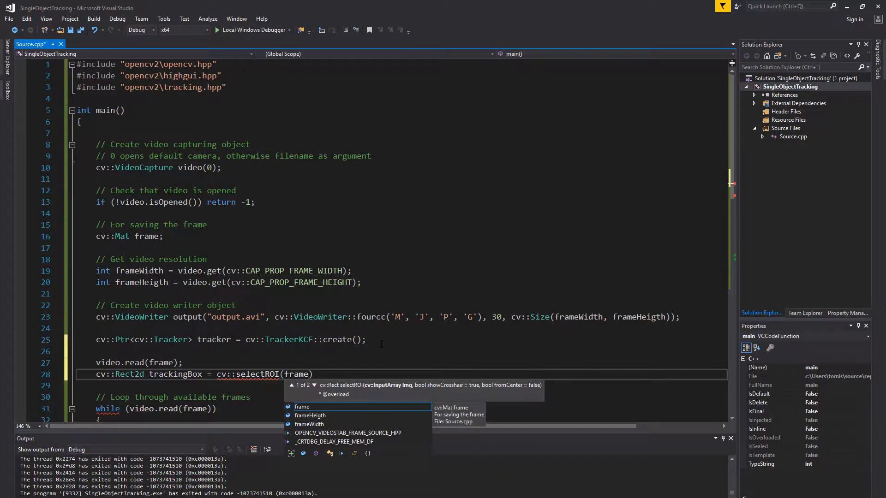
type(",")
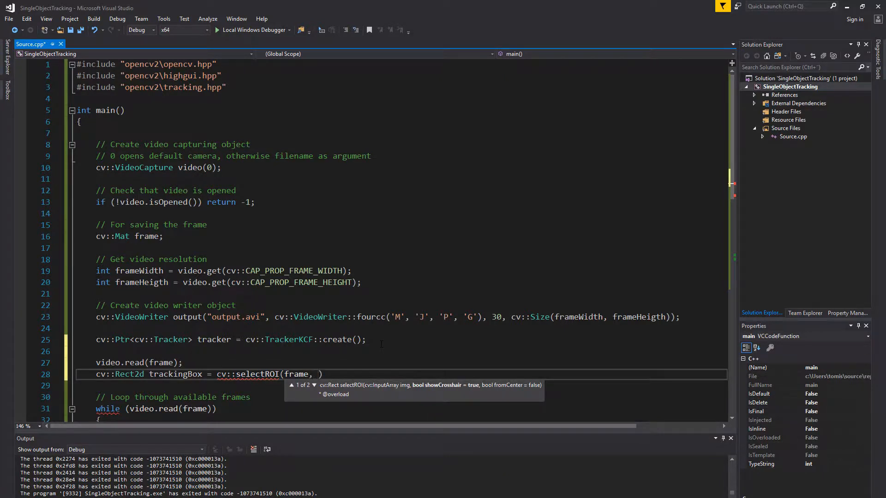
type("fa")
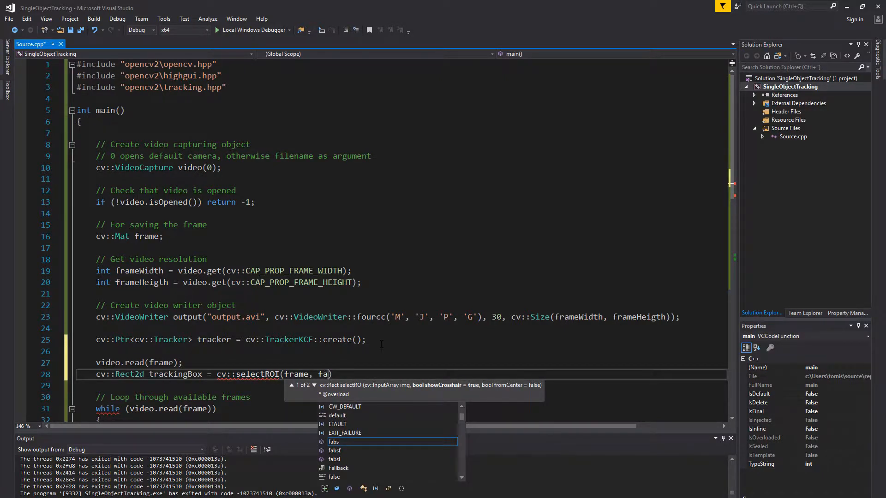
type("lse)")
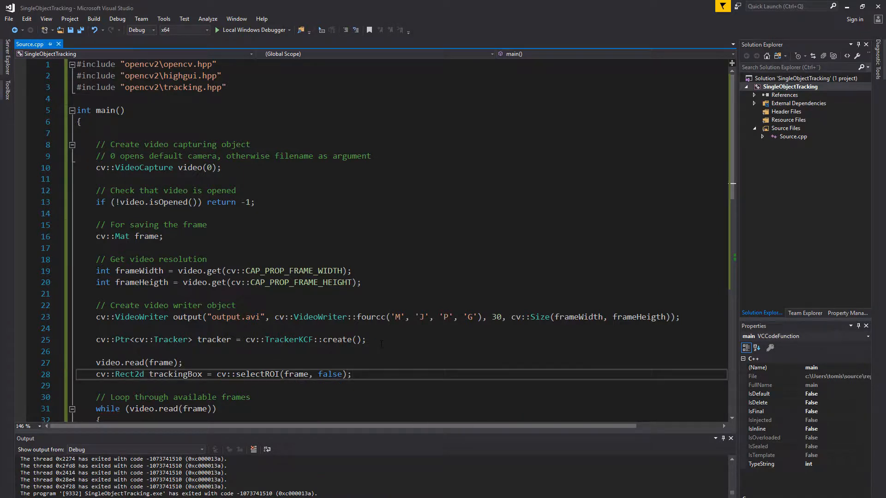
left_click(348, 375)
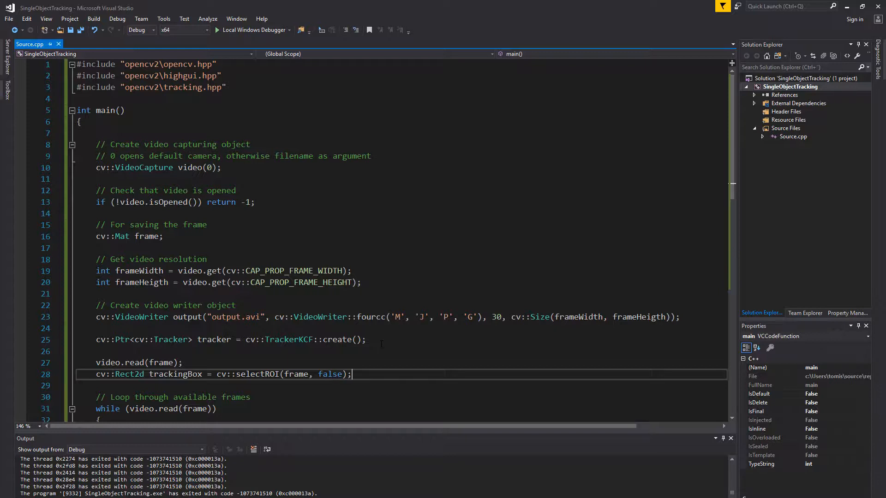
type("tracker->")
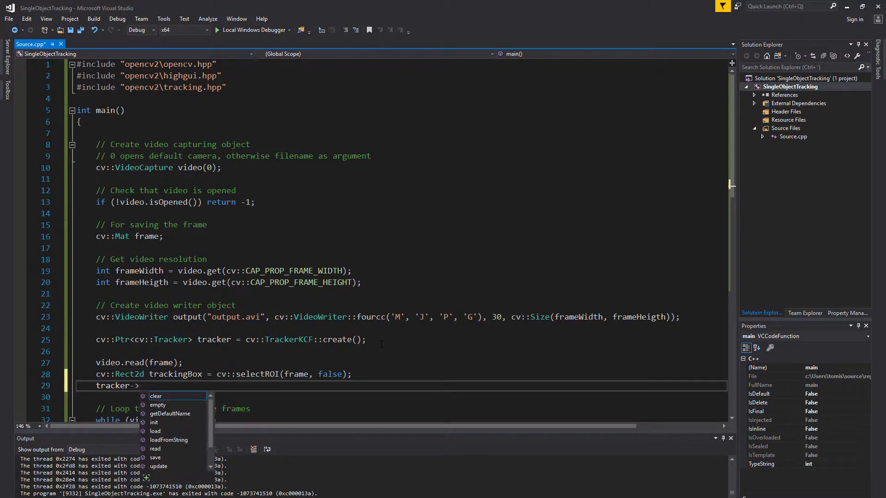
Initialise the tracker with tracker->init(frame, trackingBox); and start a line inside the while loop
type("init")
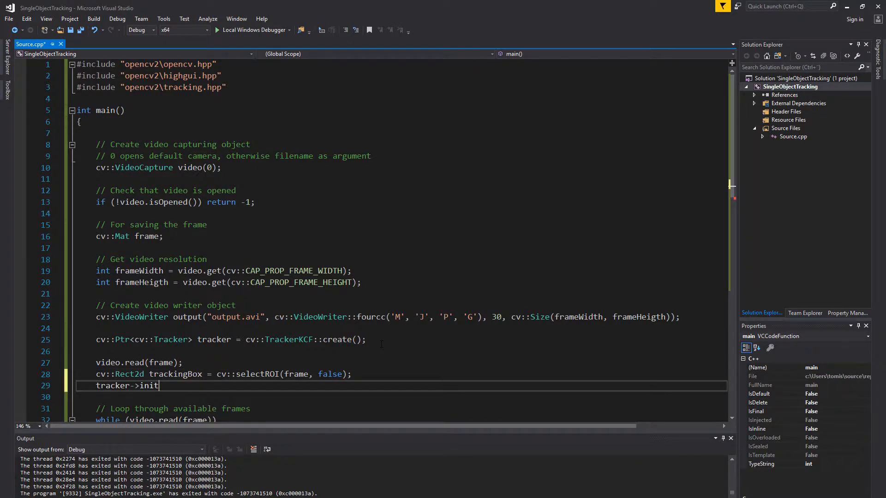
type("(")
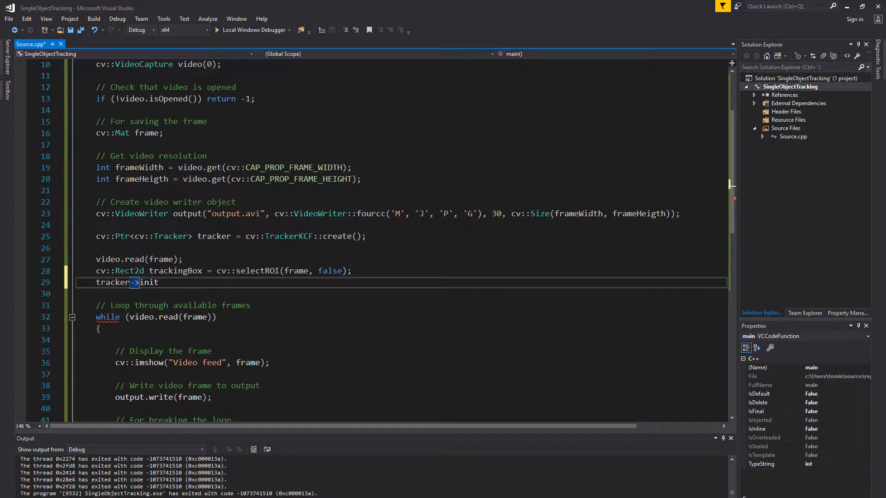
double_click(112, 282)
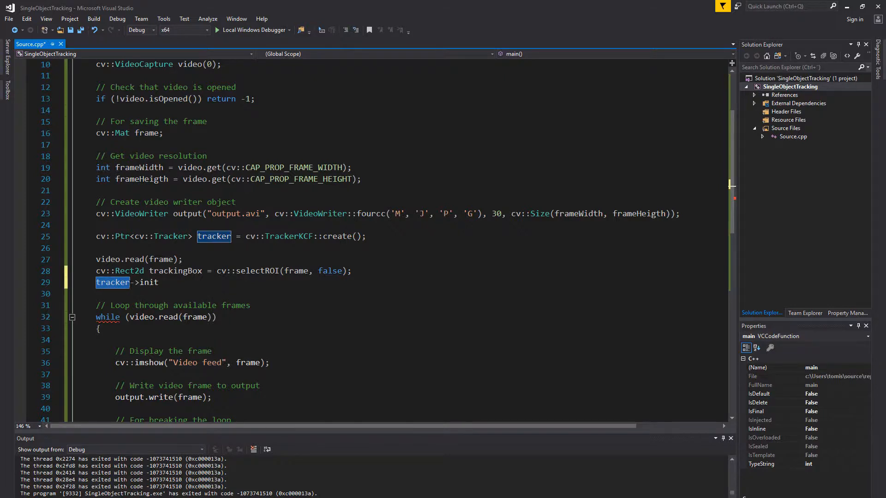
left_click(112, 283)
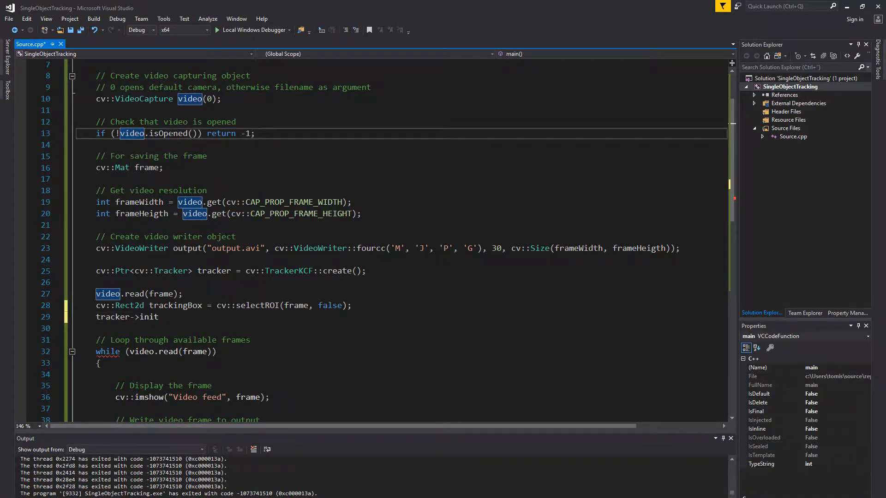
left_click(159, 317)
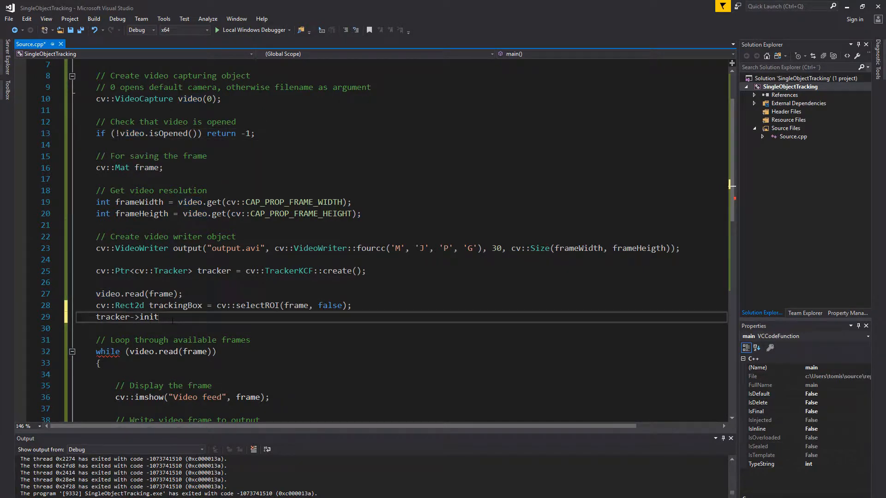
type("()")
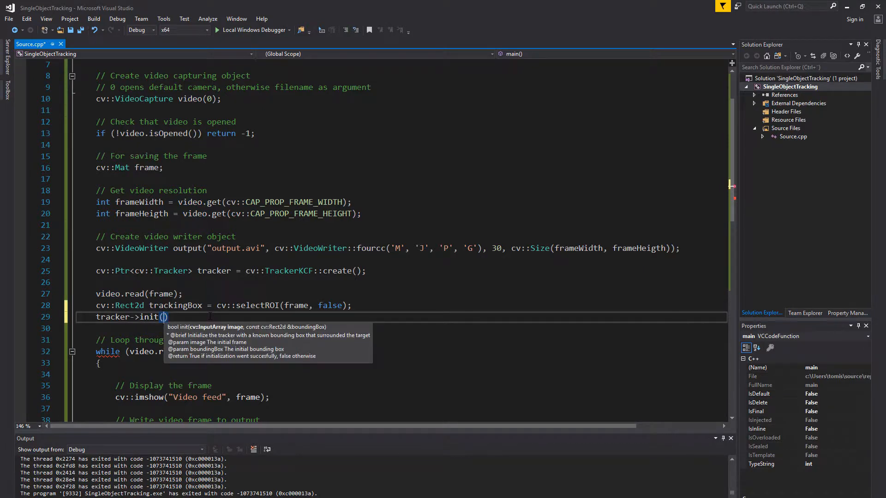
type("frame, t")
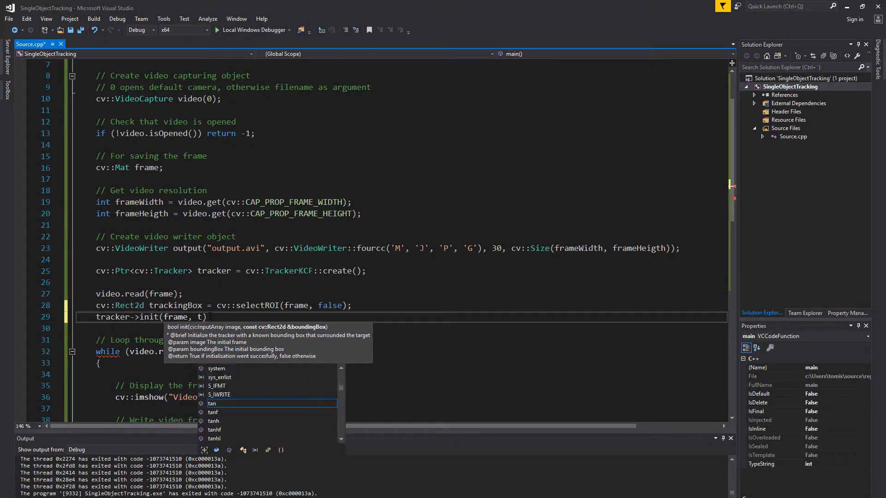
type("rackingBox")
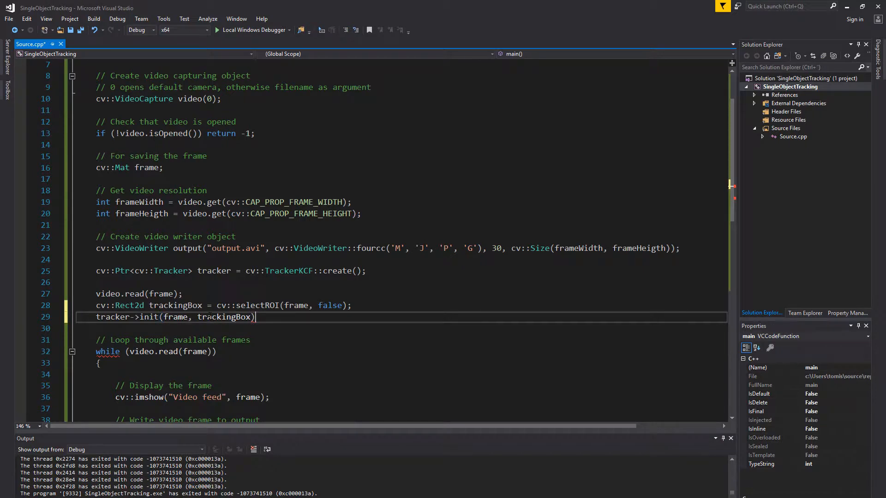
type(";")
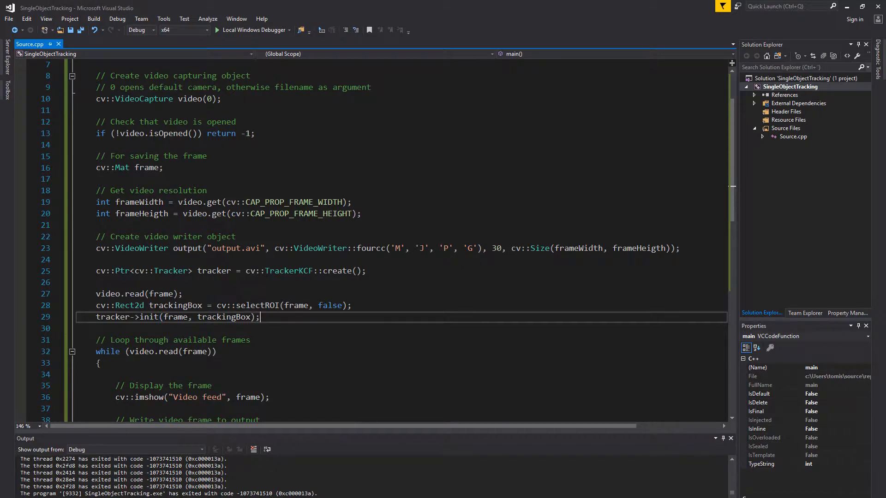
scroll("down", 3)
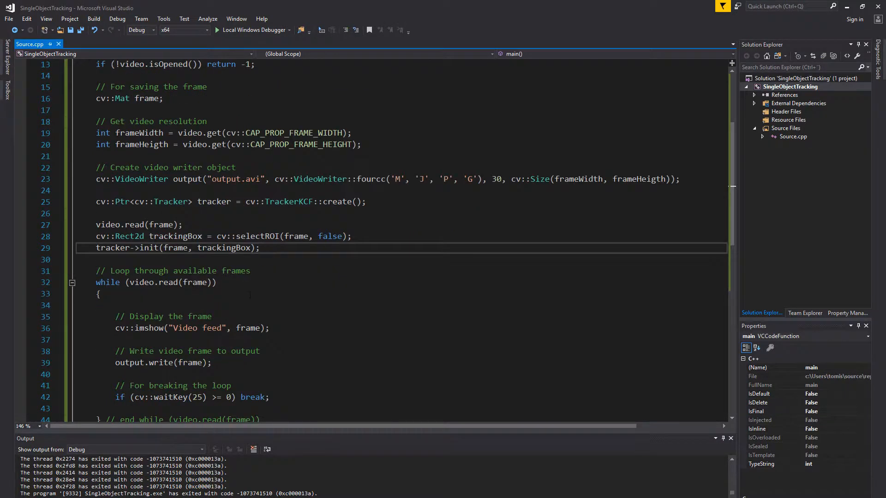
key("Return")
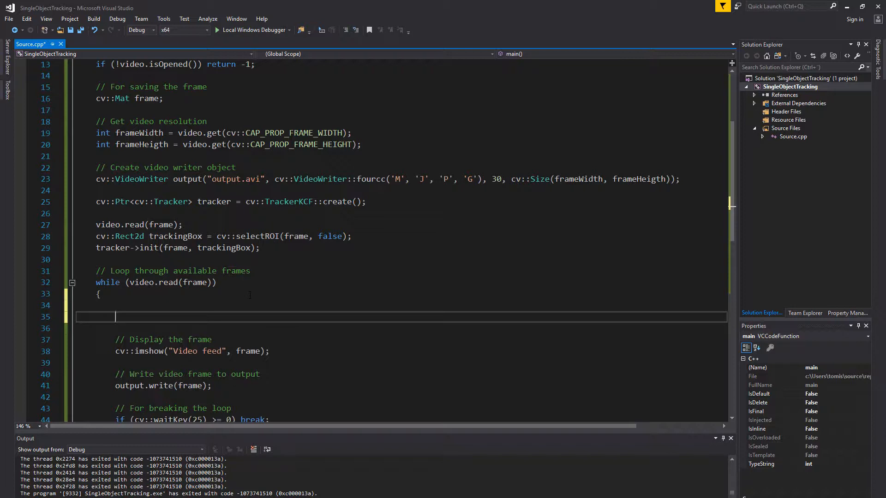
Write if (tracker->update(frame, trackingBox)) { at the top of the frame loop
type("if (")
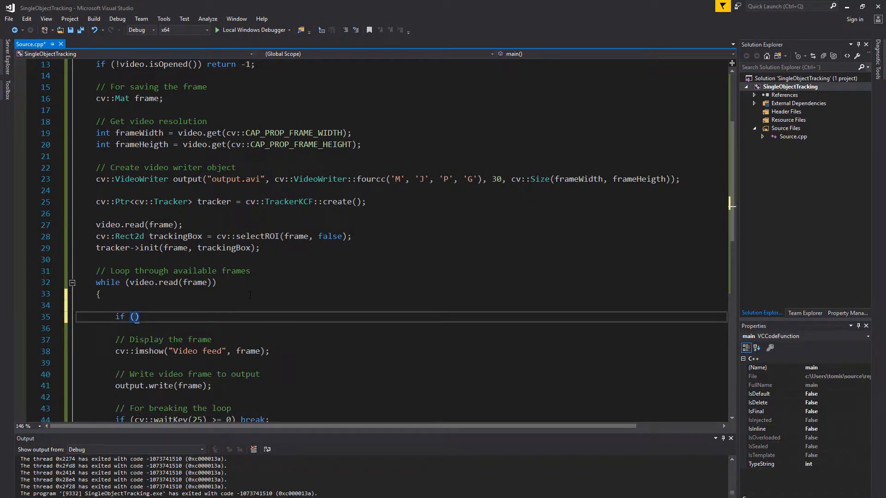
type("tracker")
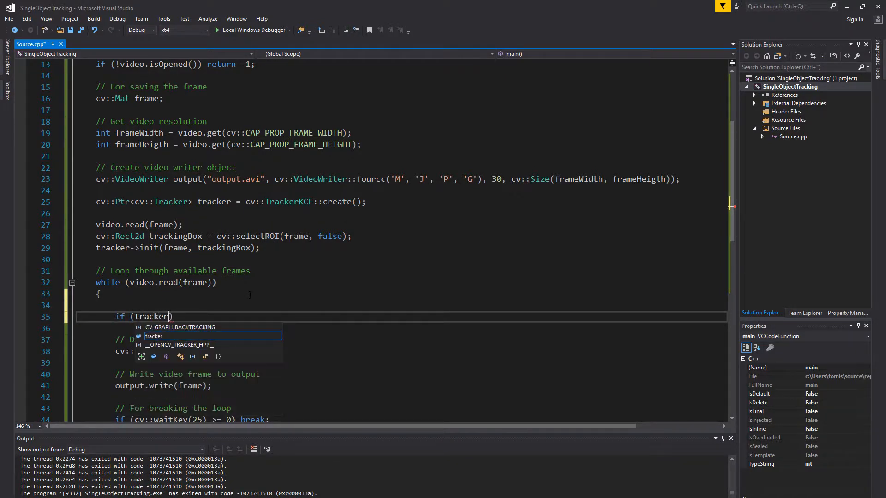
type("-")
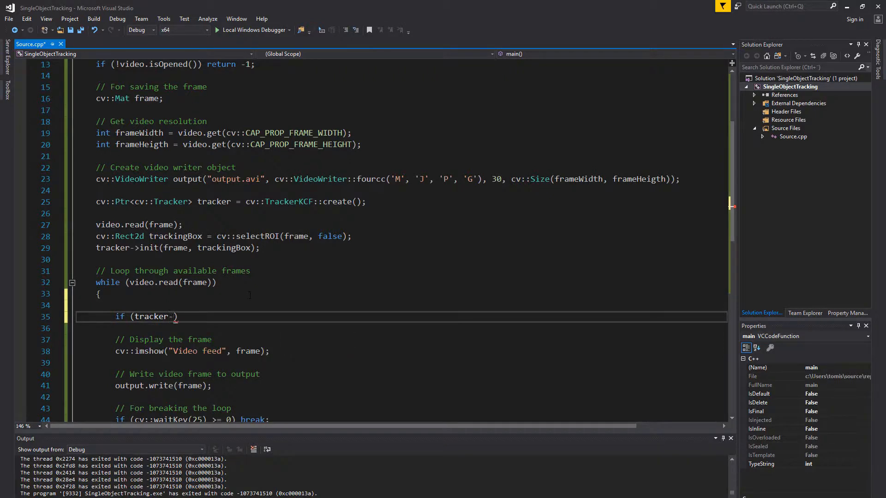
type("update()")
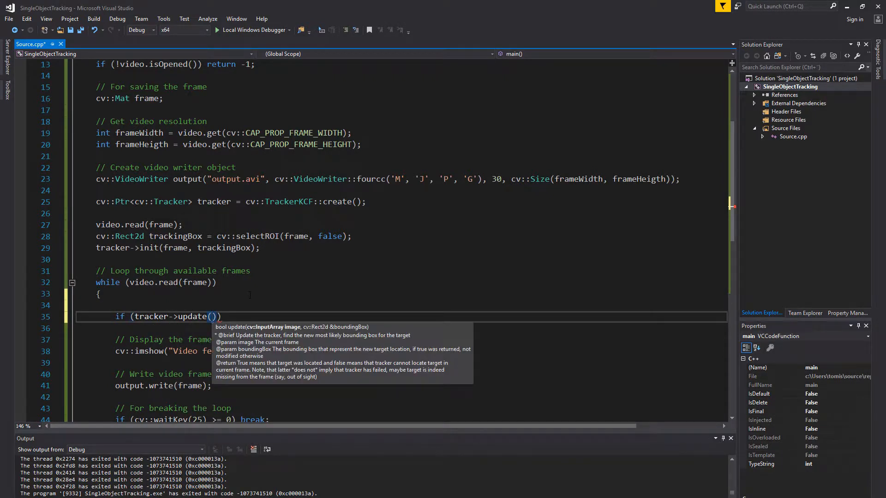
type("frame, trackingBox")
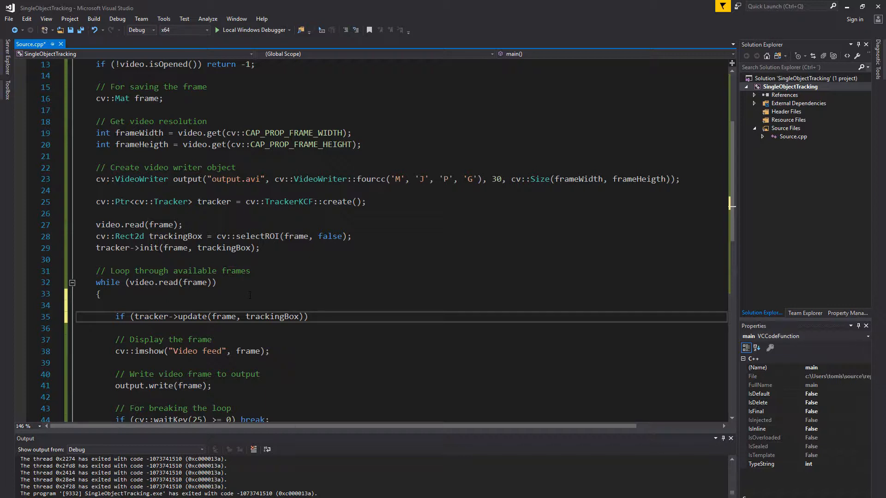
left_click(313, 317)
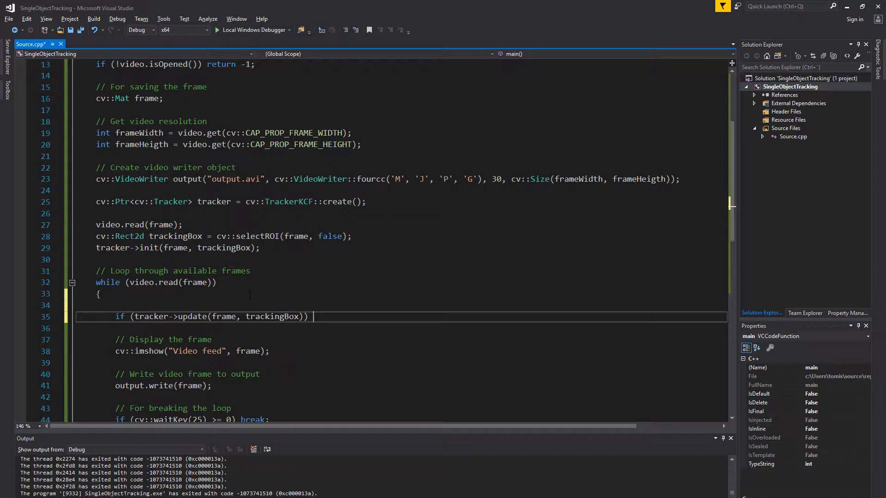
type("{")
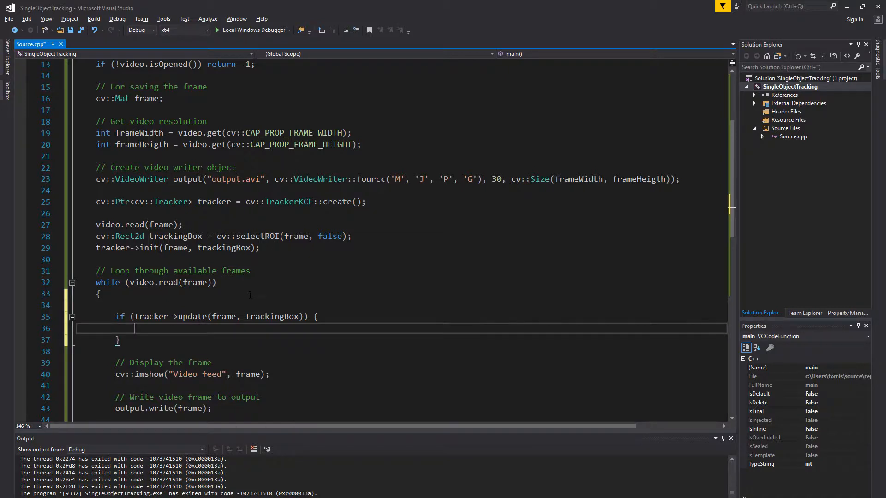
Draw the box with cv::rectangle(frame, trackingBox, cv::Scalar(255, 0, 0), 2, 8);
type("cv::")
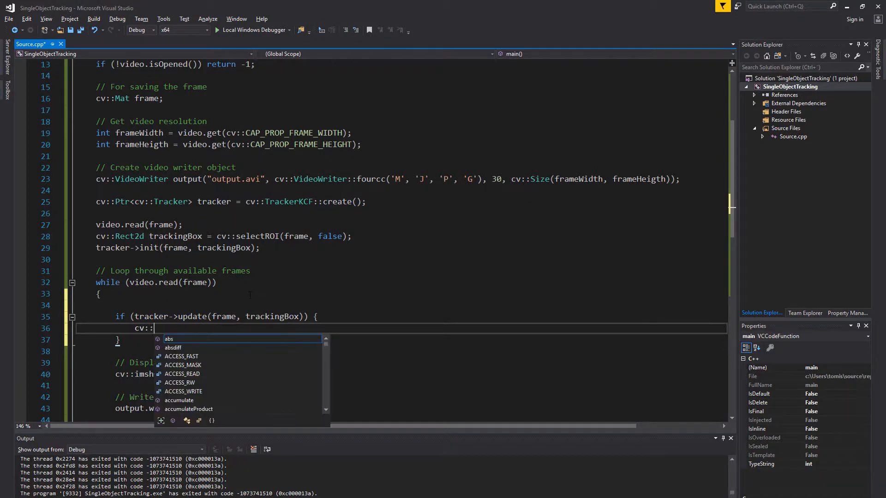
type("rec")
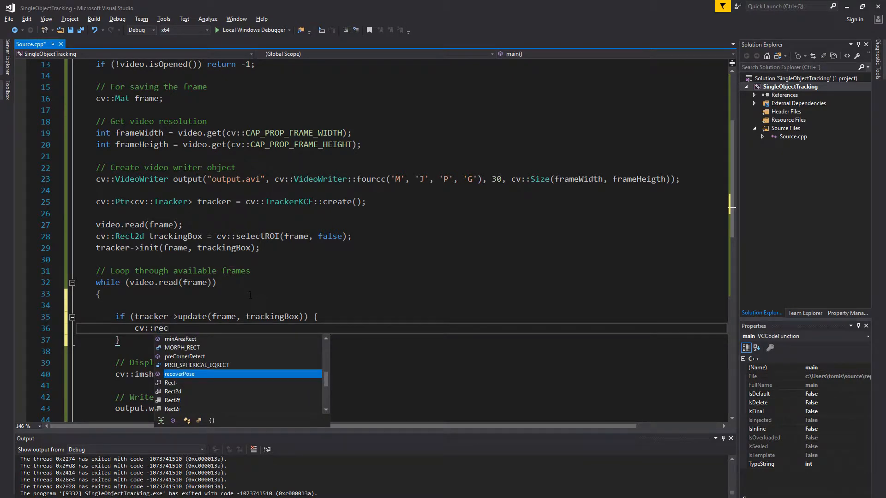
type("tangle")
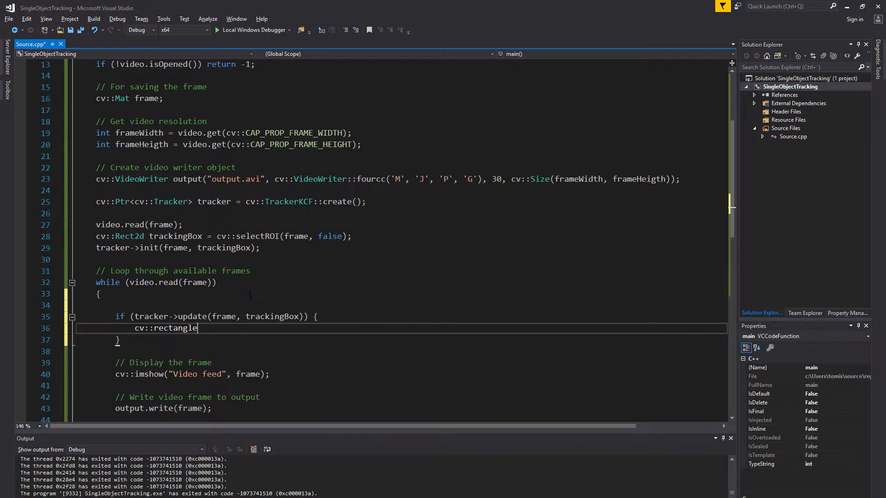
type("(frame, track")
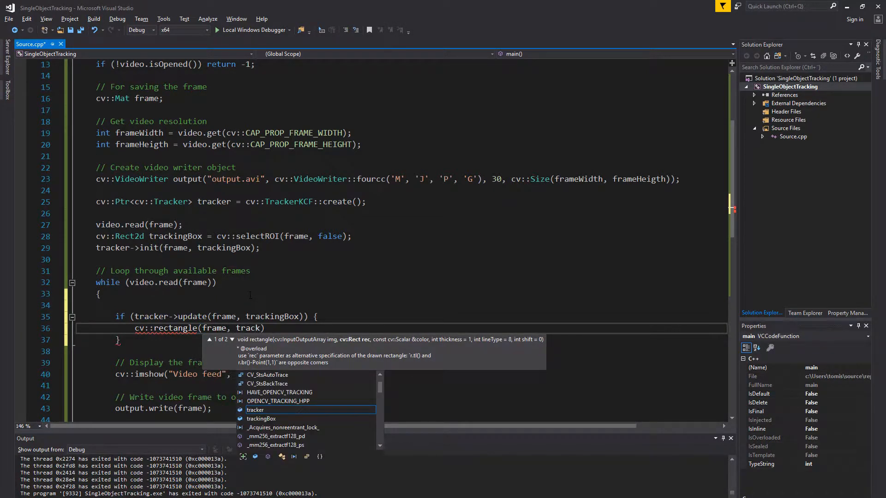
type("ingBox,")
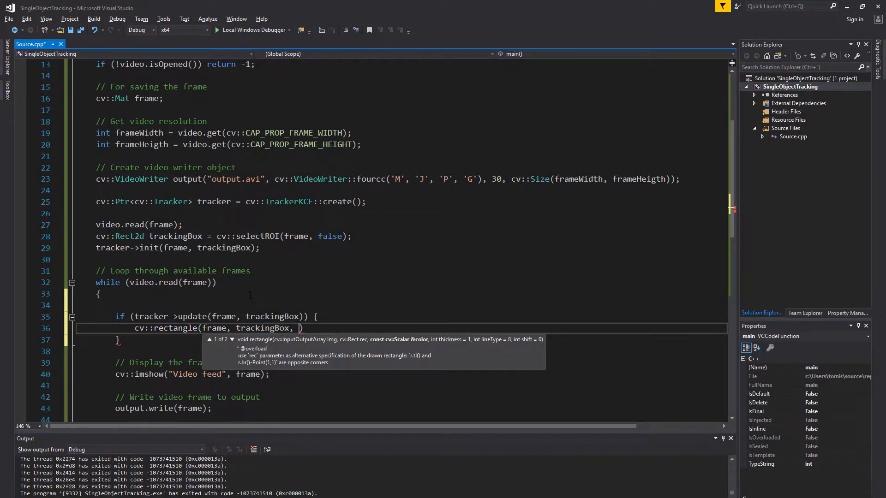
type("cv::Scalar")
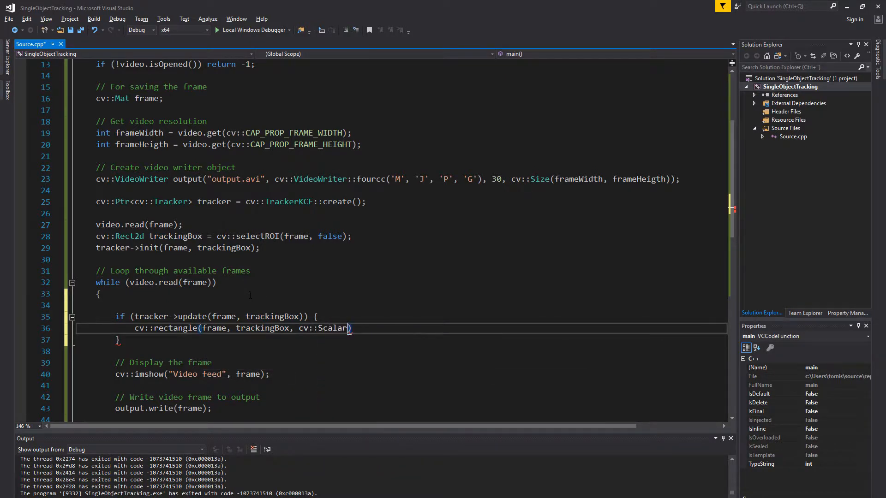
type("(")
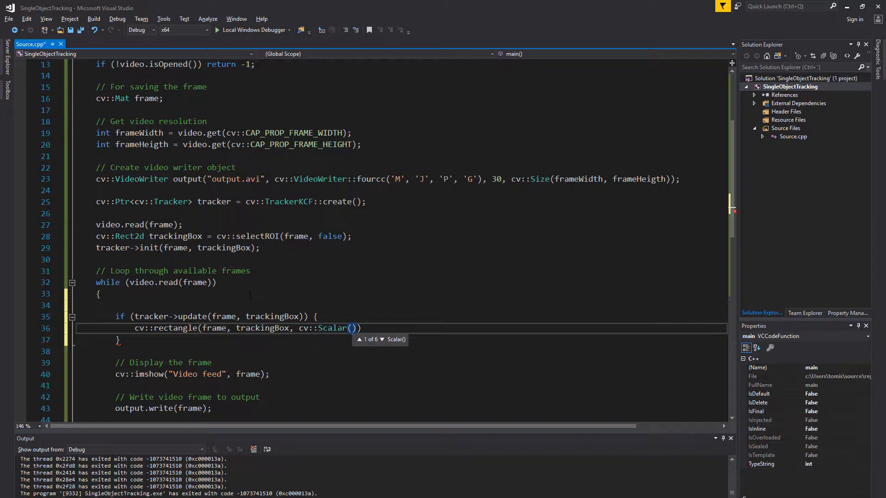
type("255")
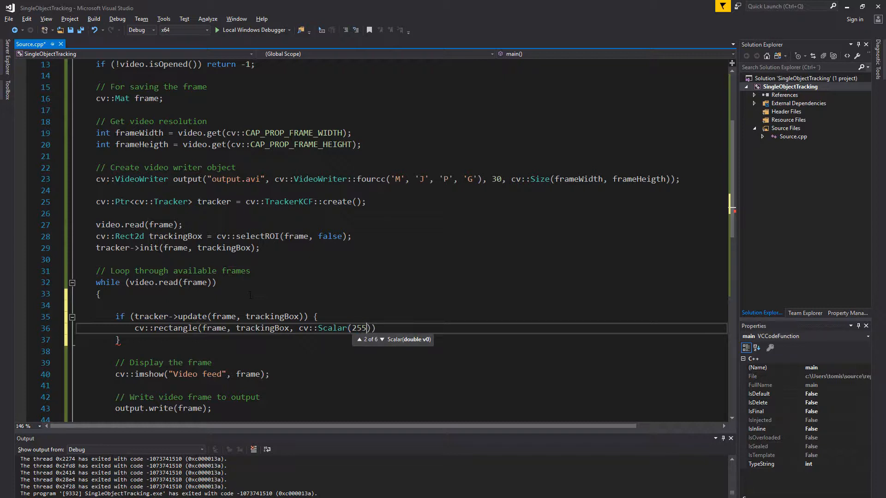
type(",")
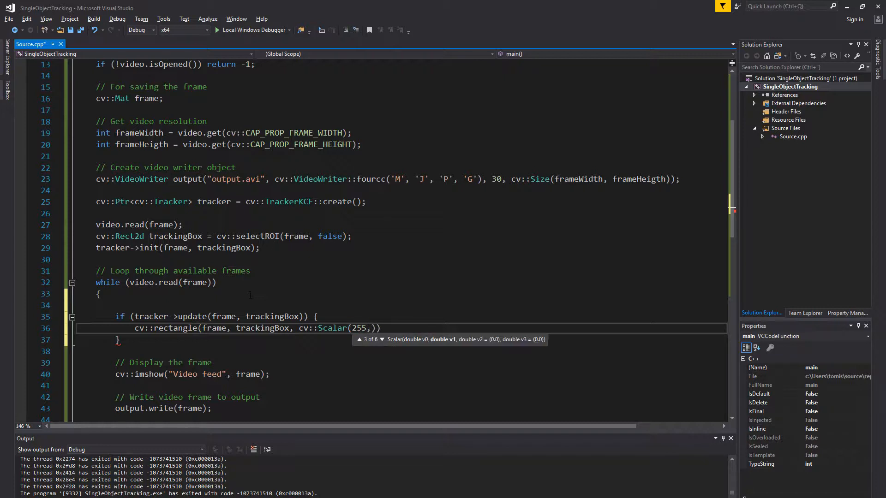
type("0")
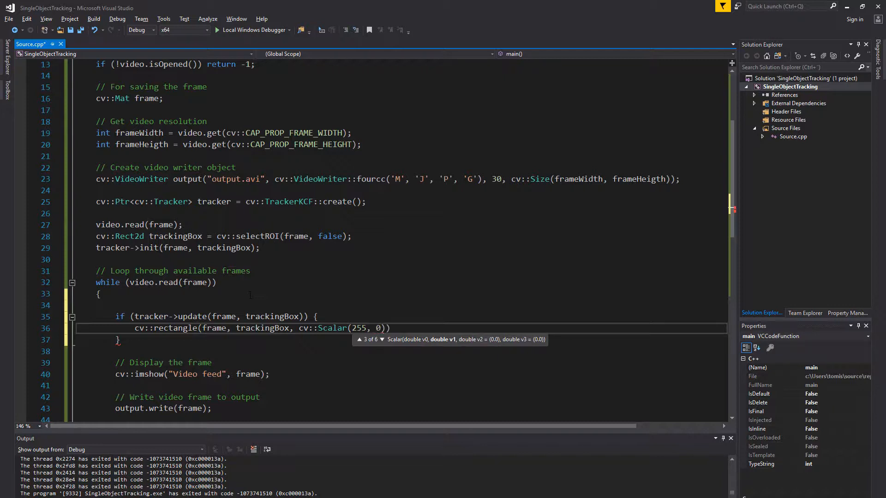
type(", 0")
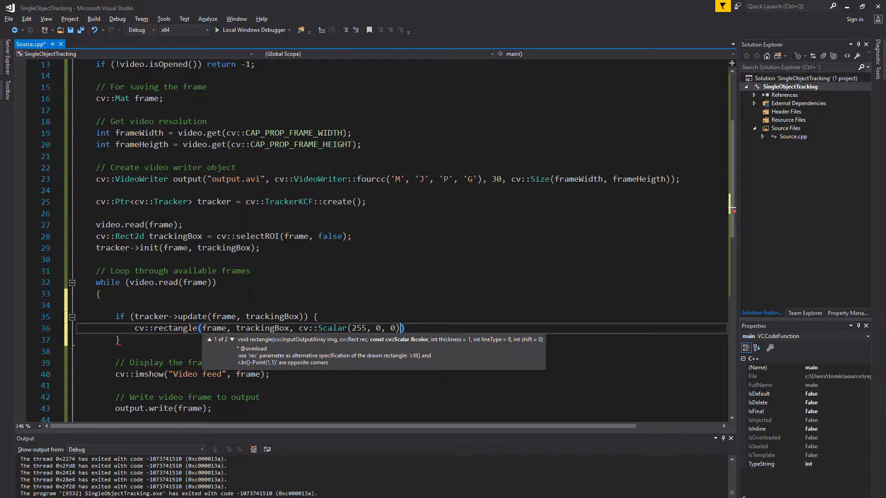
type(", 2")
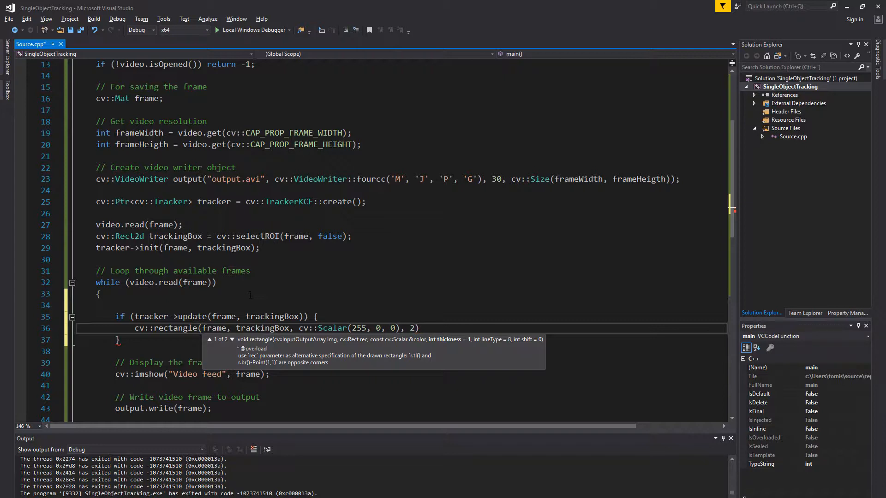
type(",")
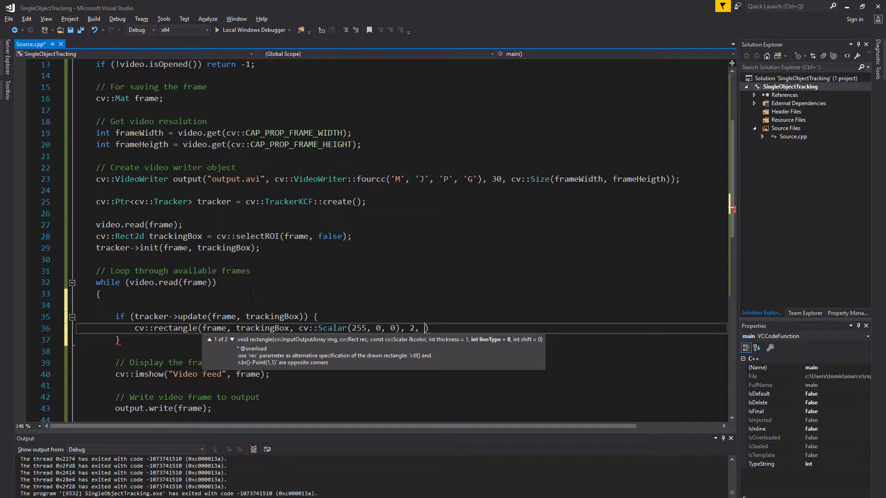
type("8")
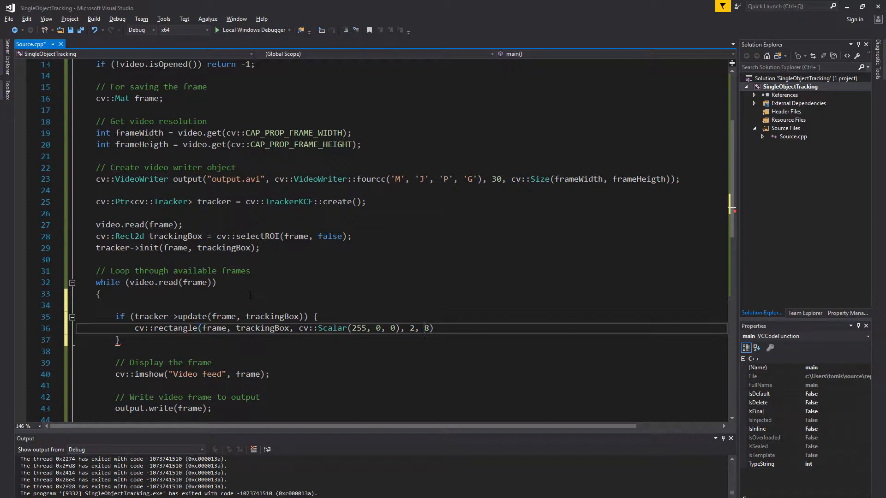
type(";")
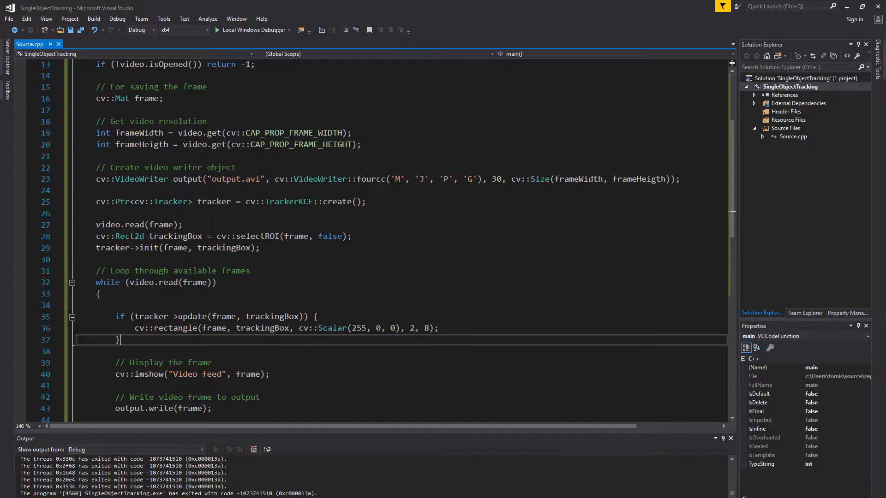
mouse_move(253, 30)
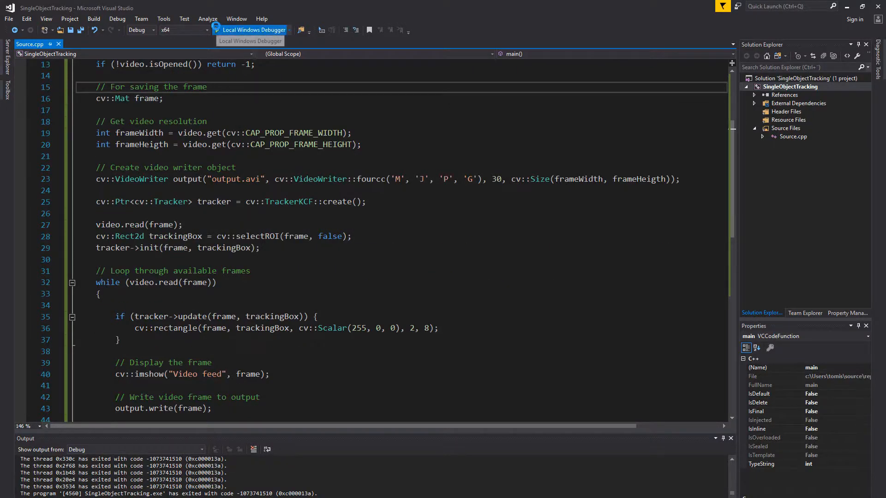
Run with Local Windows Debugger and outline the figurine in the webcam ROI selector
left_click(250, 29)
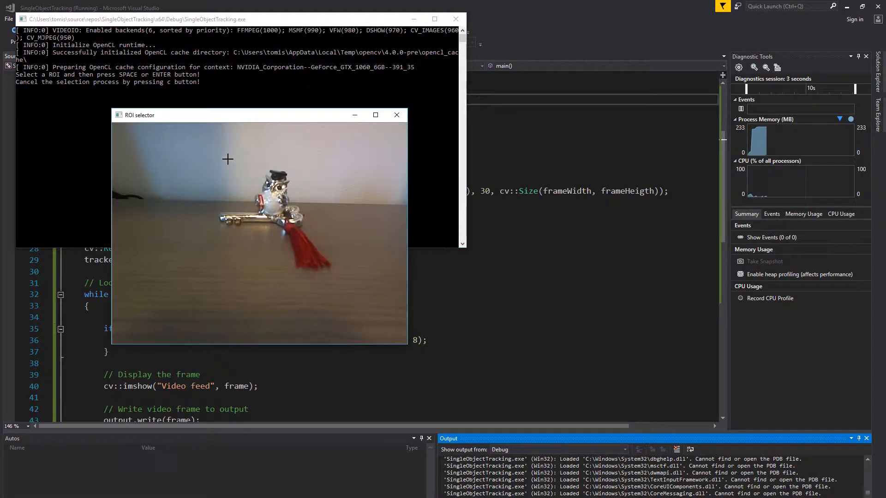
left_click_drag(215, 162, 270, 213)
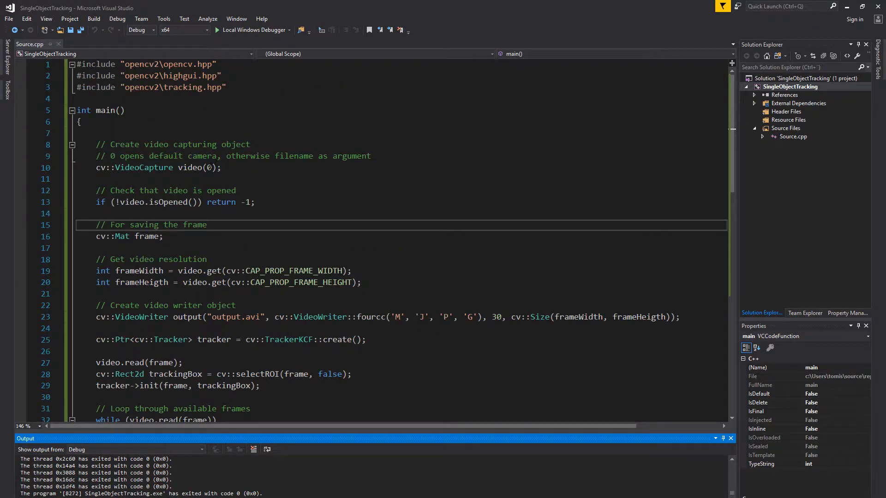
Change cv::VideoCapture video(0) to open "video.mp4" instead of the webcam
left_click(209, 168)
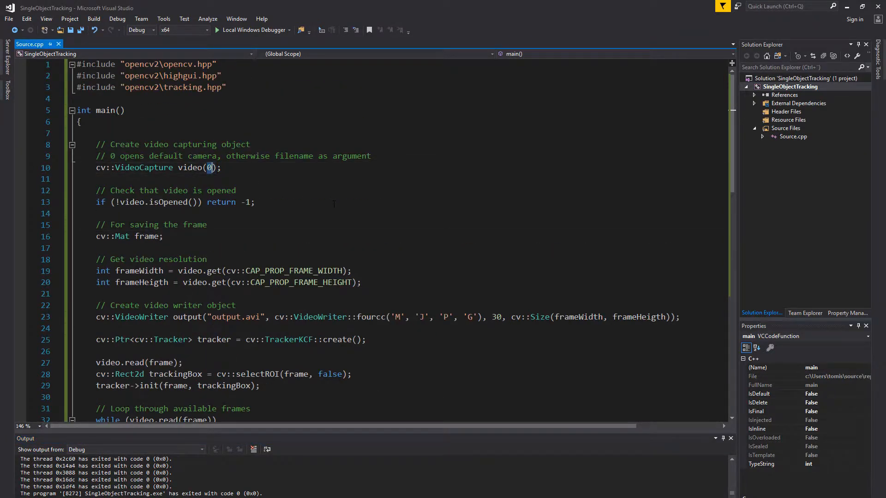
type("\"video.mp4\"")
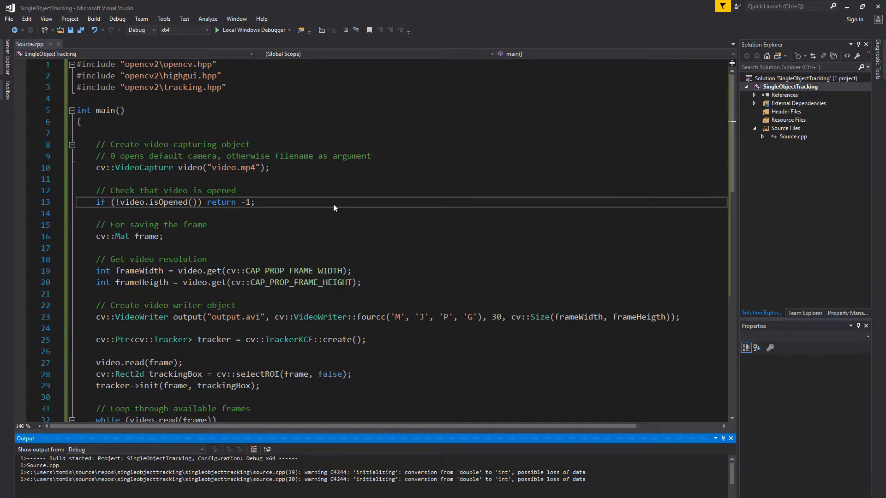
Run the tracker on video.mp4, mark a target in the street scene, then highlight TrackerKCF in the code
left_click(217, 29)
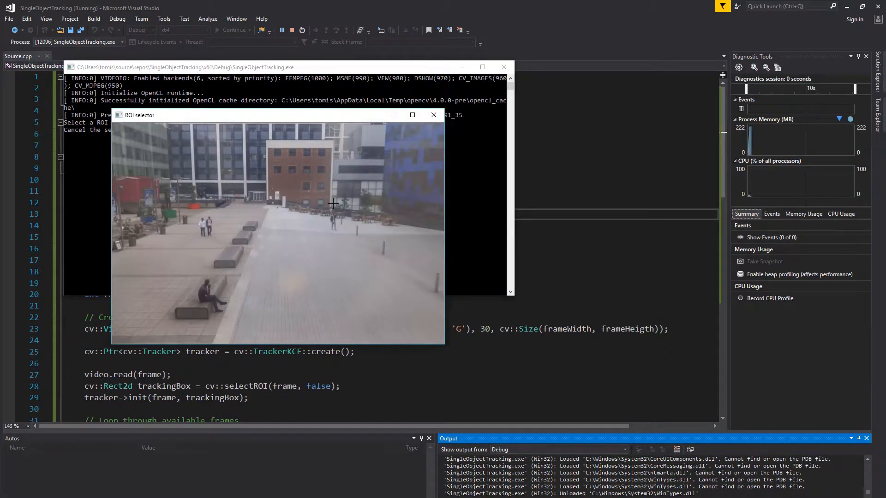
mouse_move(328, 233)
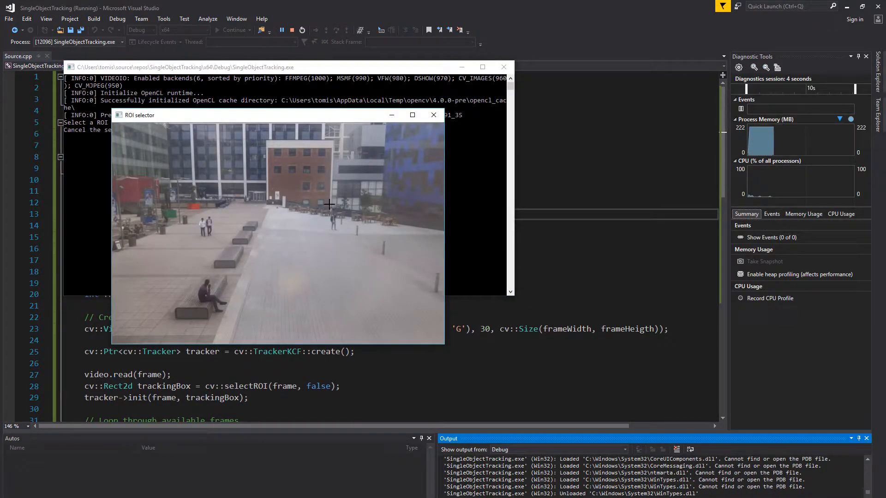
left_click_drag(330, 205, 341, 240)
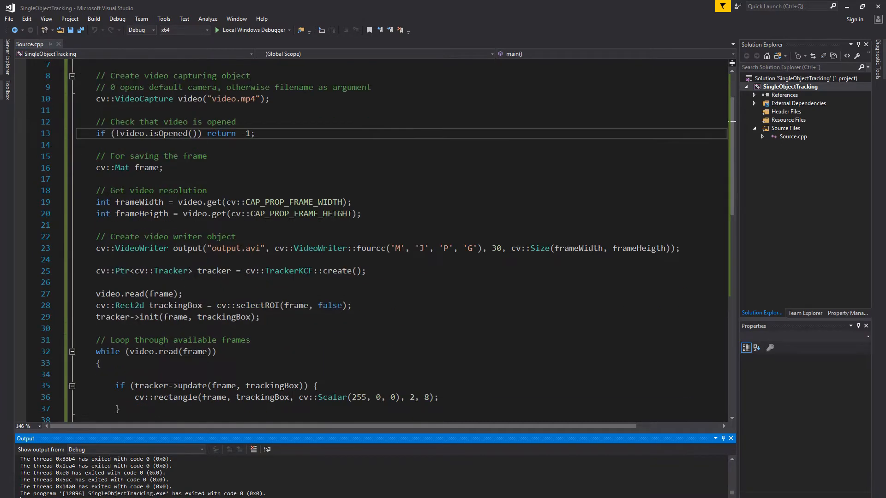
double_click(289, 271)
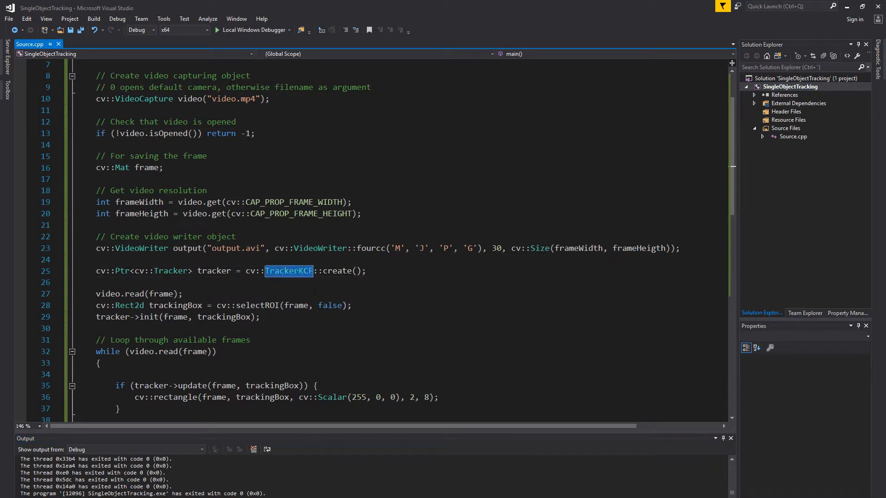